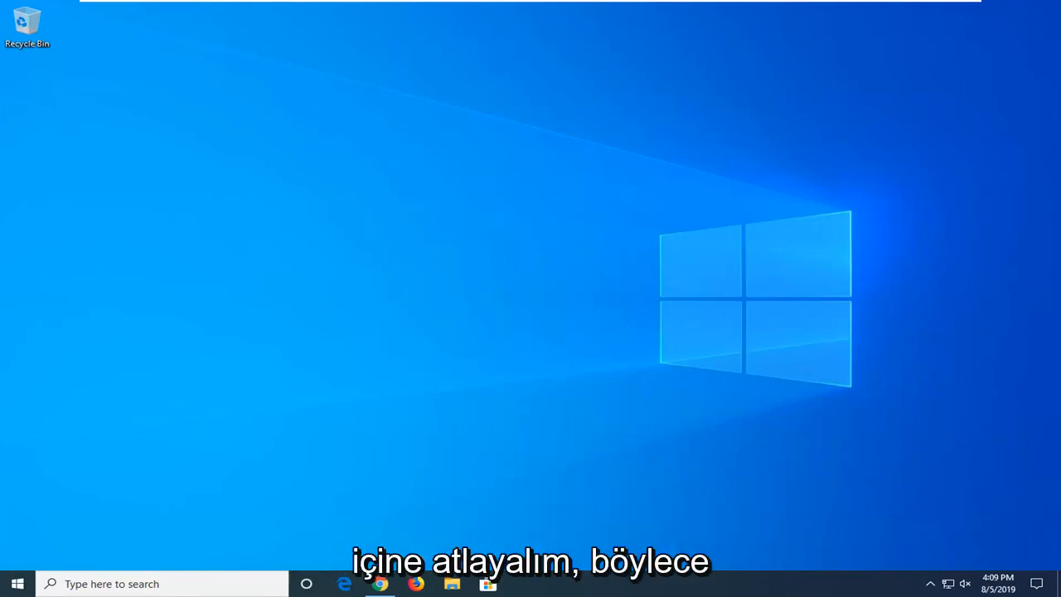
mouse_move(622, 584)
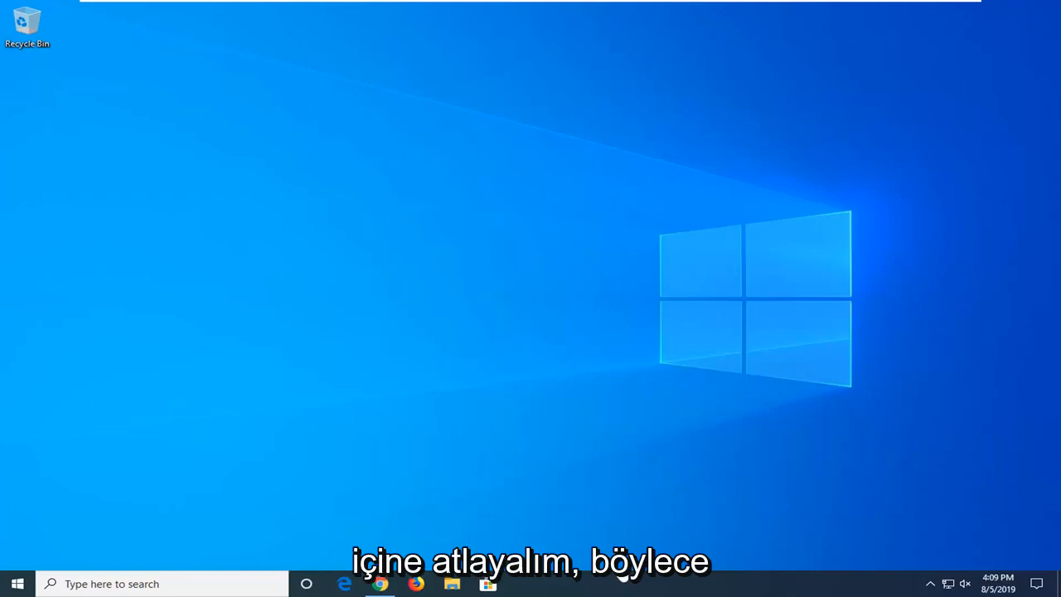
Show the taskbar's right-click menu offering Task Manager
right_click(630, 592)
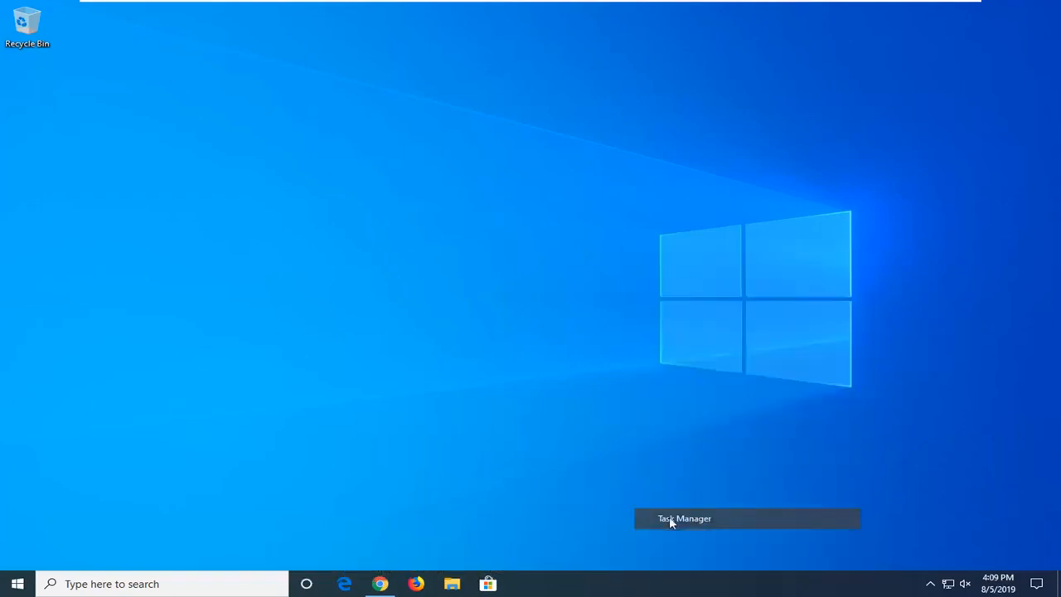
Launch Task Manager, restart the Windows Explorer process from the Processes list, then close Task Manager
click(685, 517)
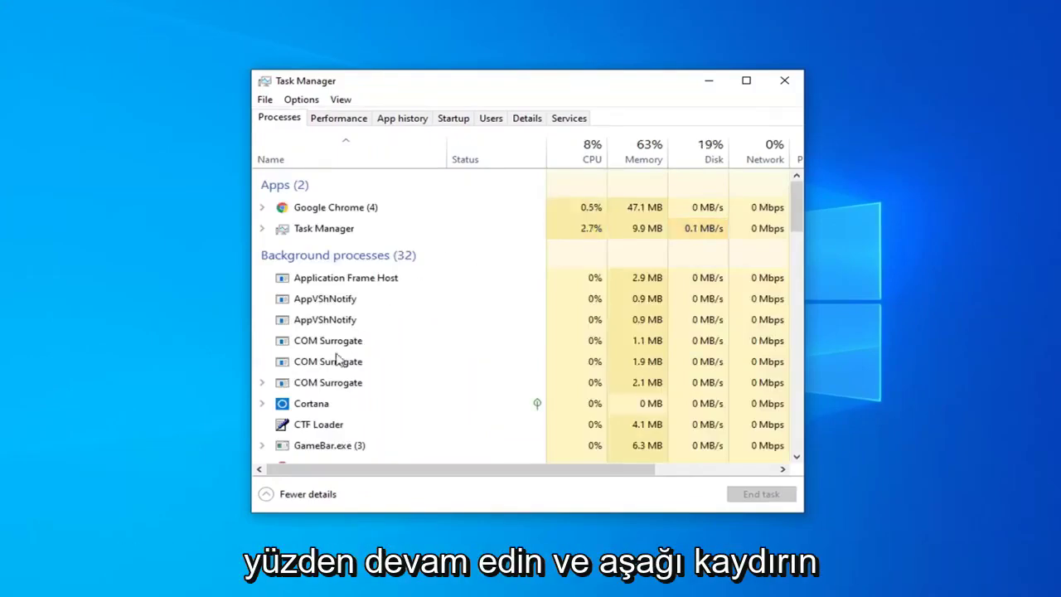
scroll(down, 3)
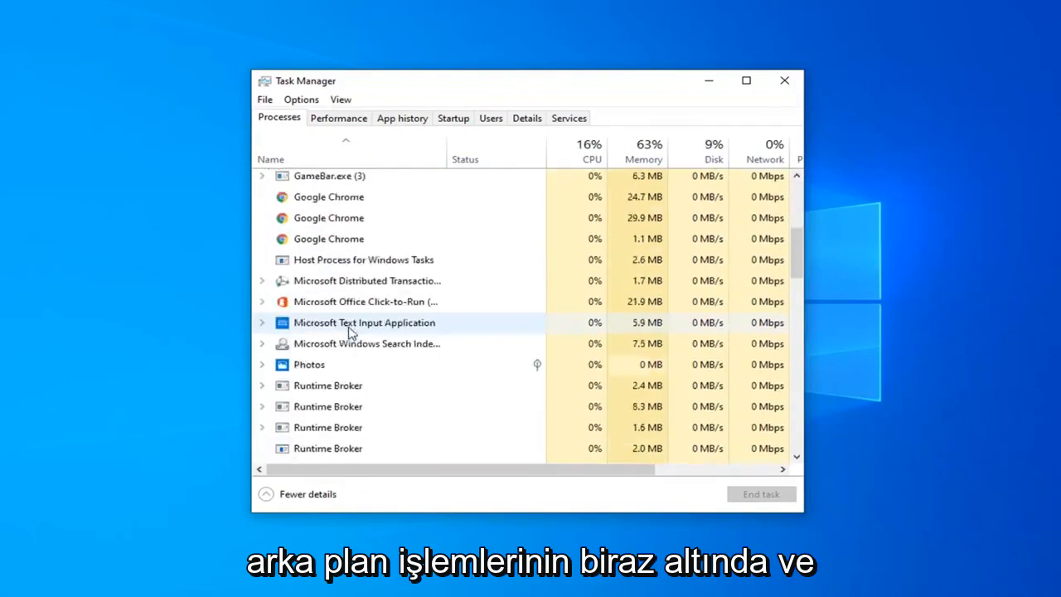
scroll(down, 3)
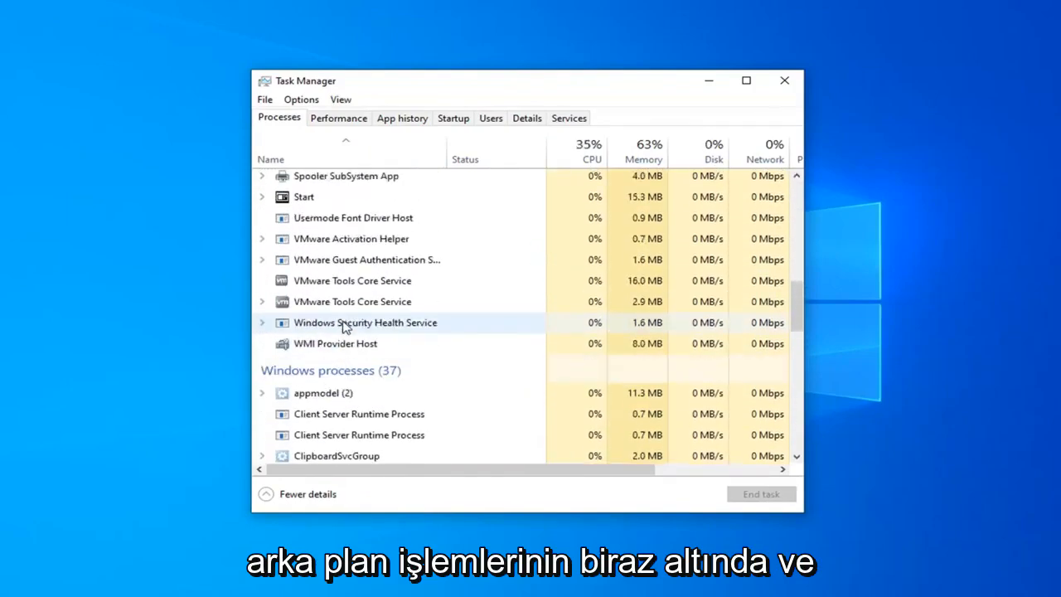
scroll(down, 3)
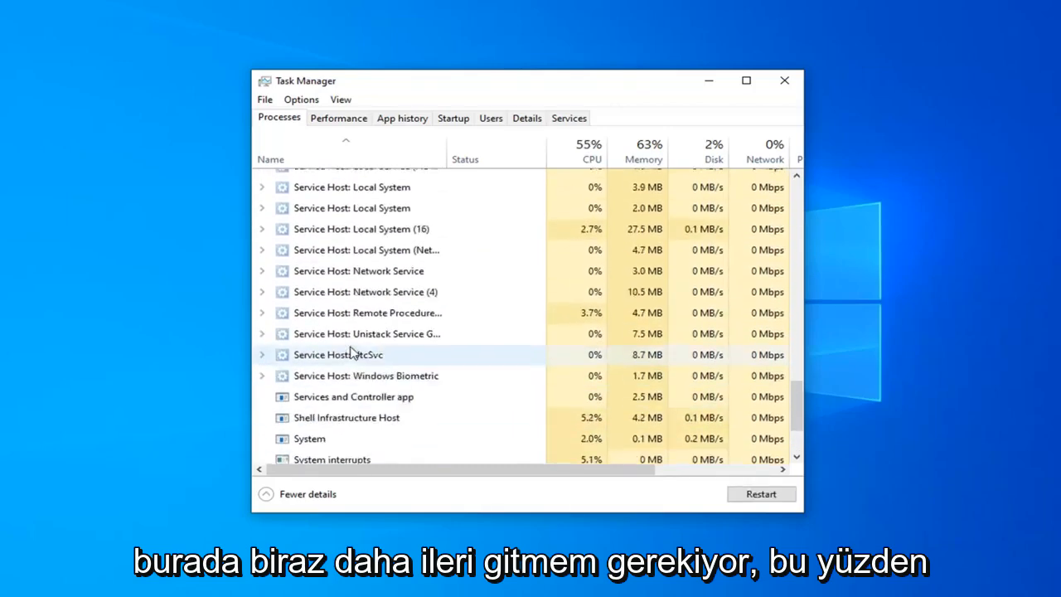
scroll(down, 3)
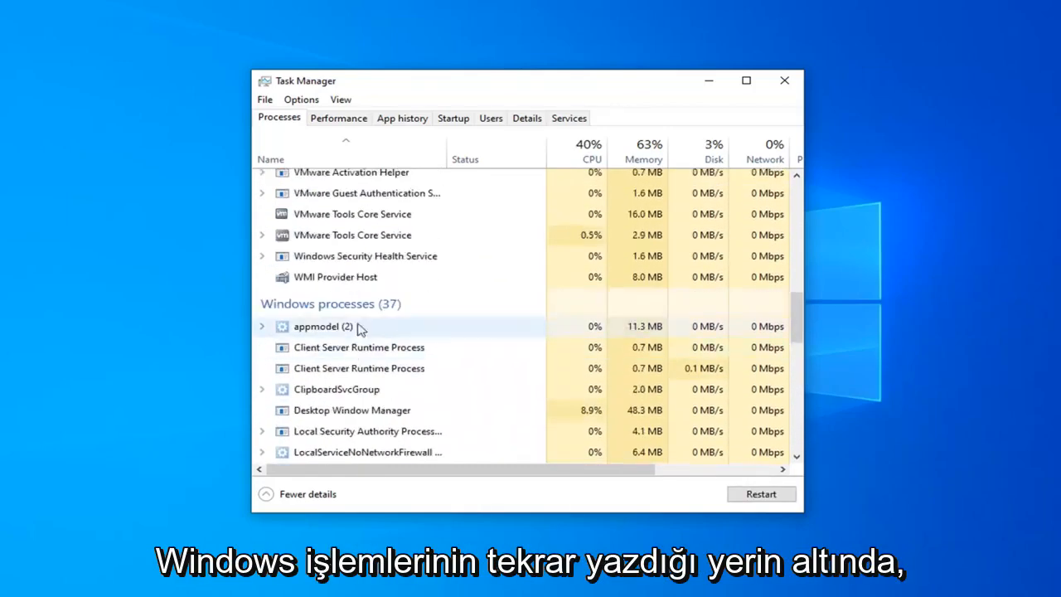
scroll(down, 3)
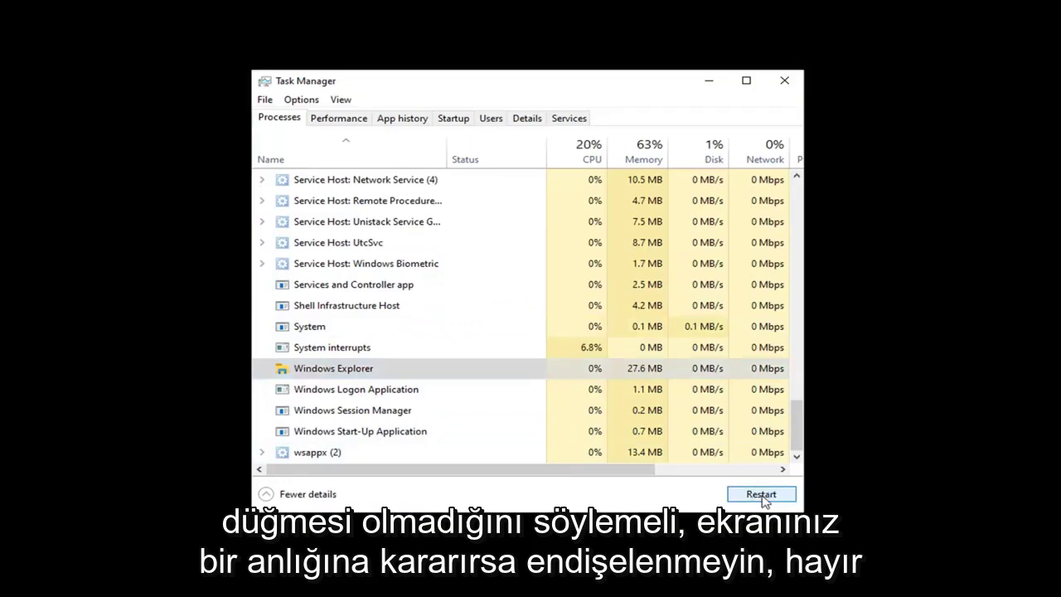
click(761, 494)
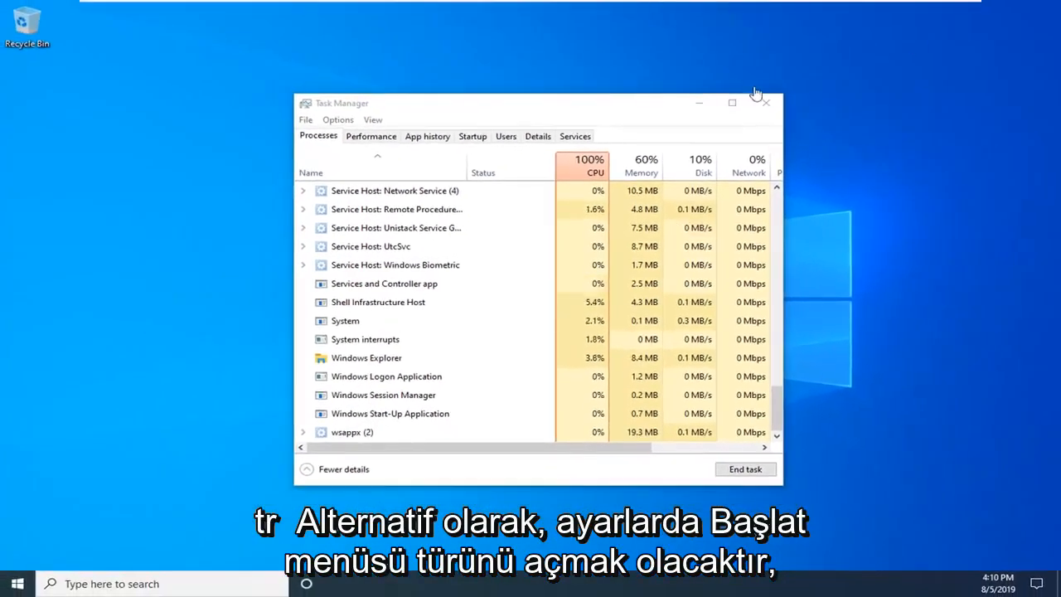
click(10, 583)
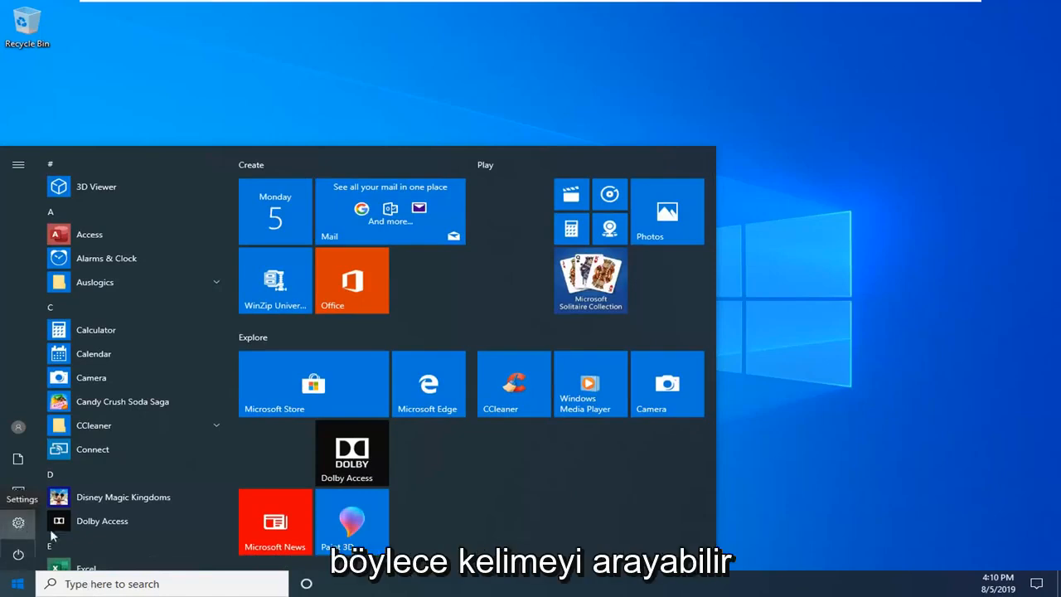
mouse_move(17, 531)
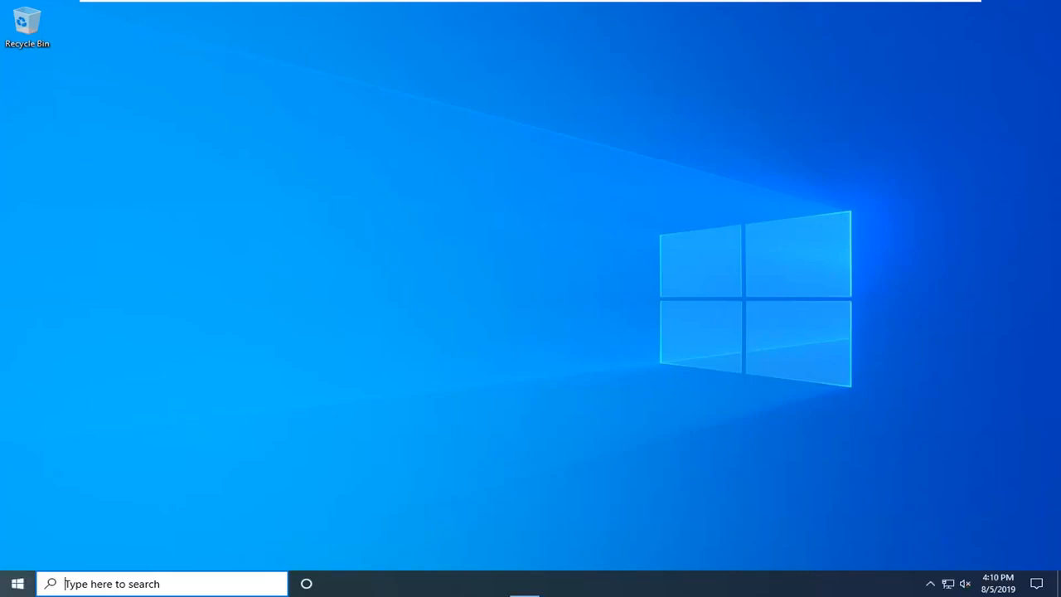
click(526, 583)
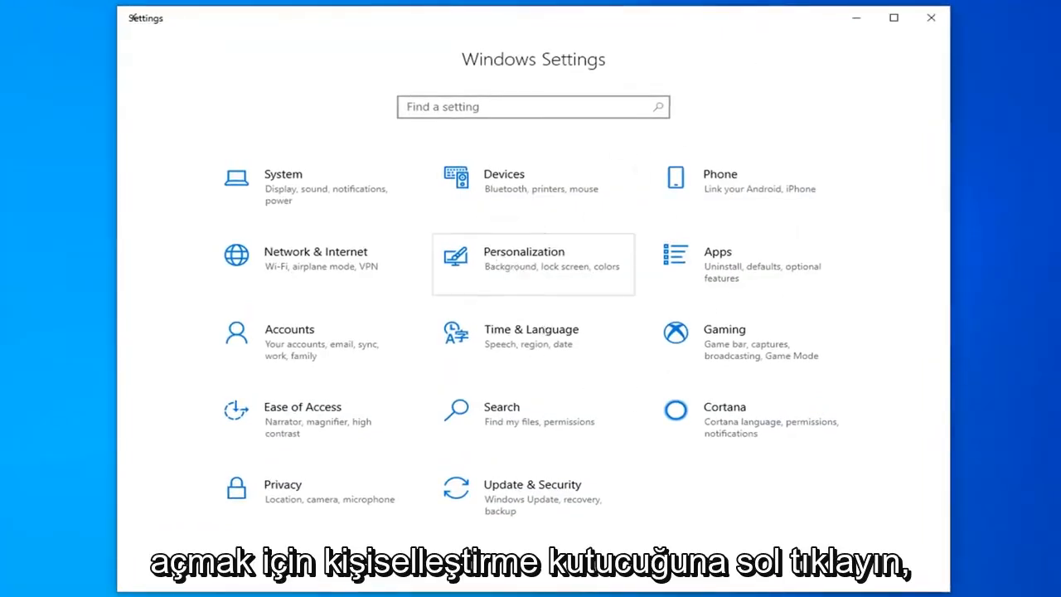
Go to Personalization > Taskbar and bring the Notification area section into view
click(524, 252)
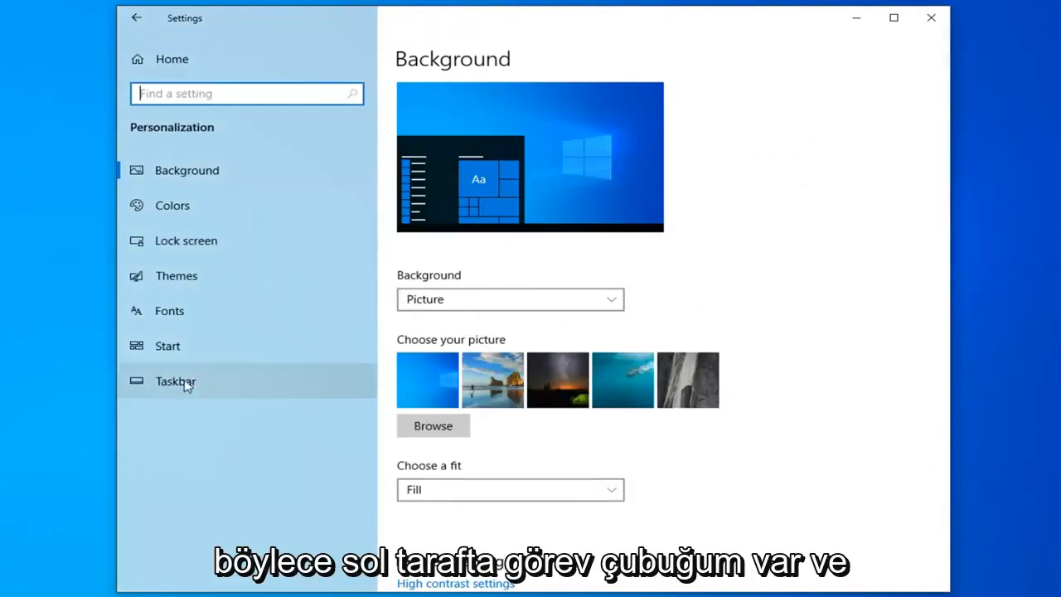
click(176, 381)
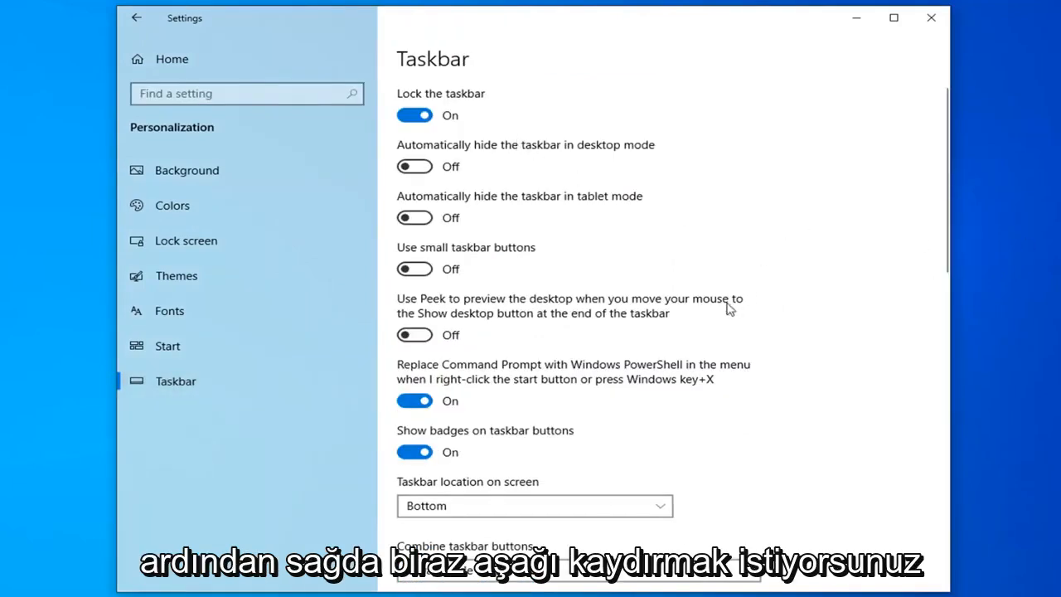
scroll(down, 3)
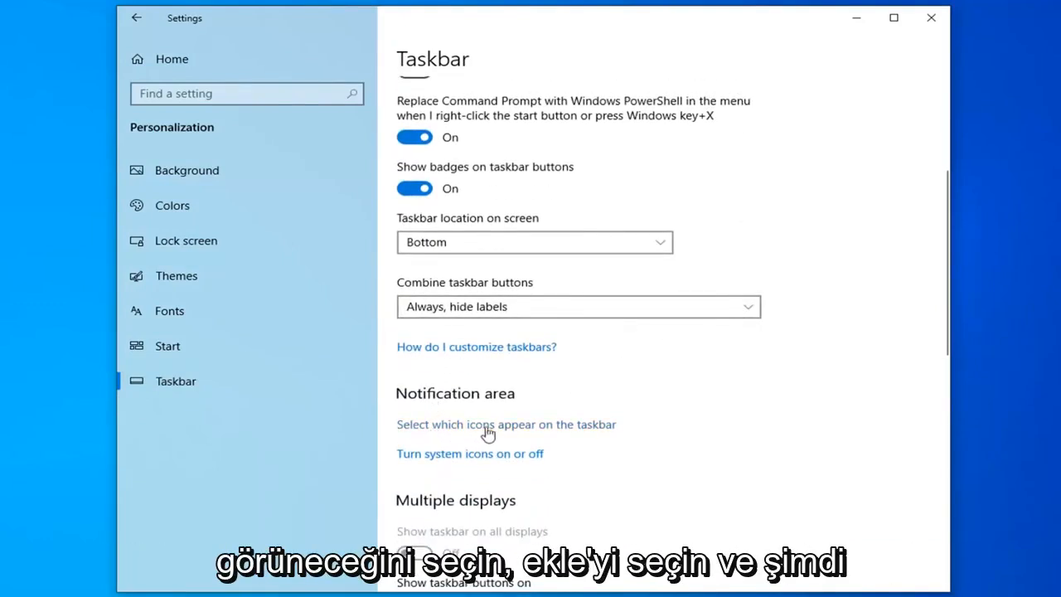
Review which icons appear on the taskbar, then close Settings
click(506, 424)
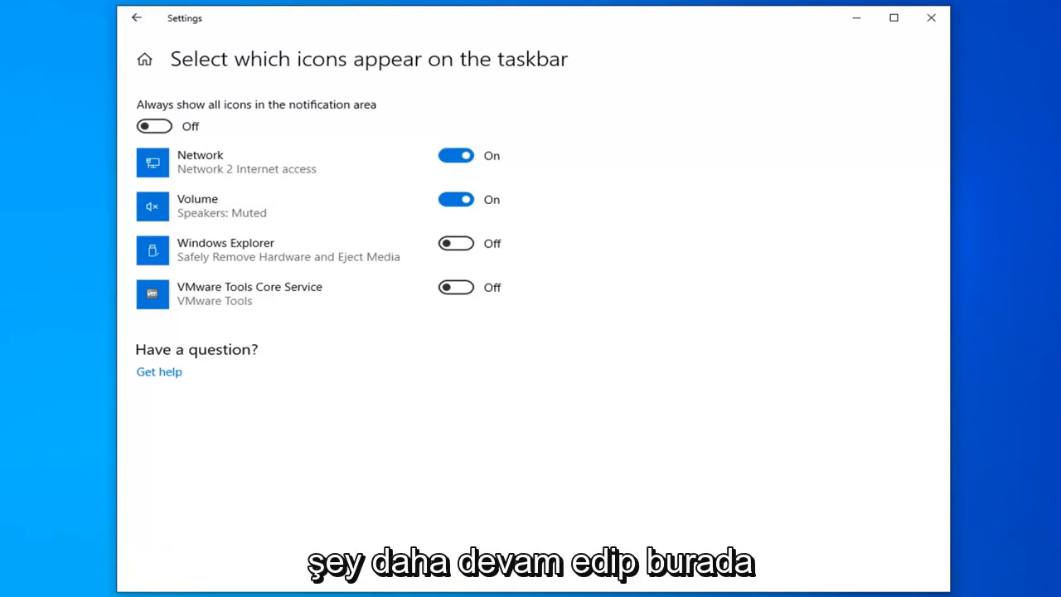
click(930, 16)
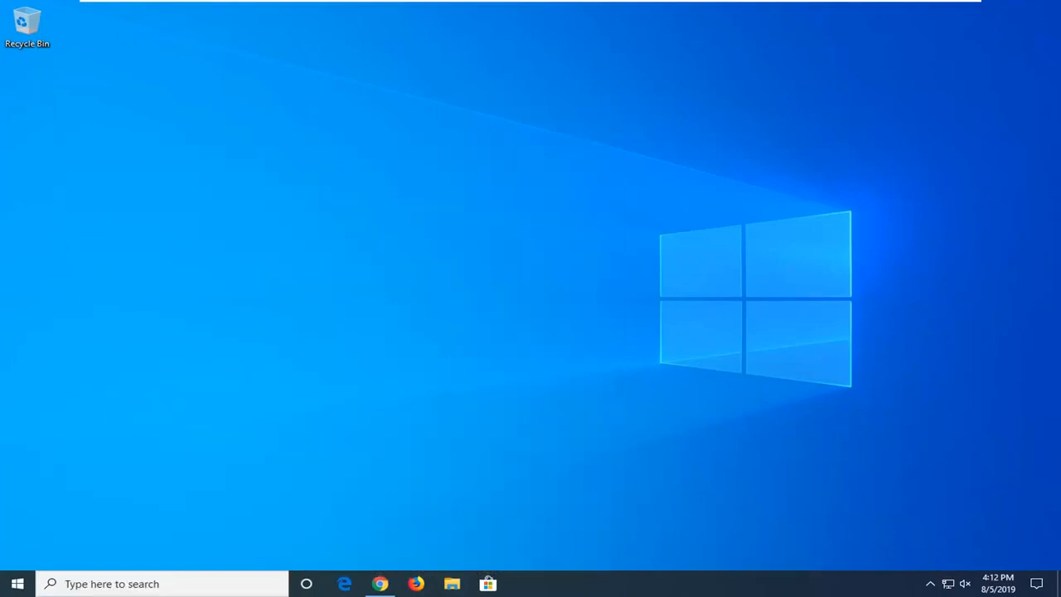
Launch File Explorer on This PC and select the Local Disk (C:) drive
click(453, 582)
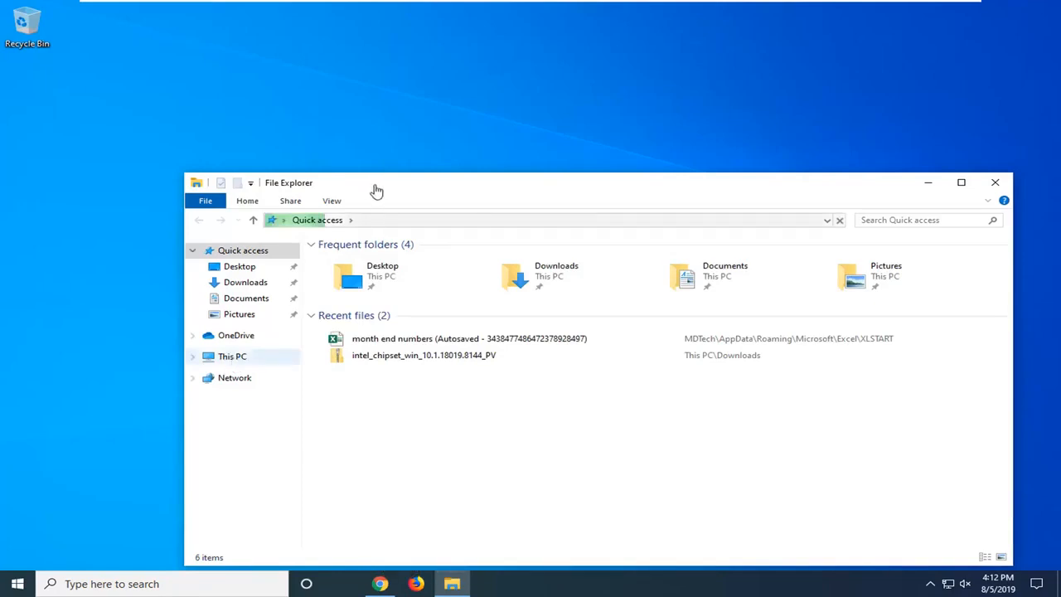
mouse_move(372, 194)
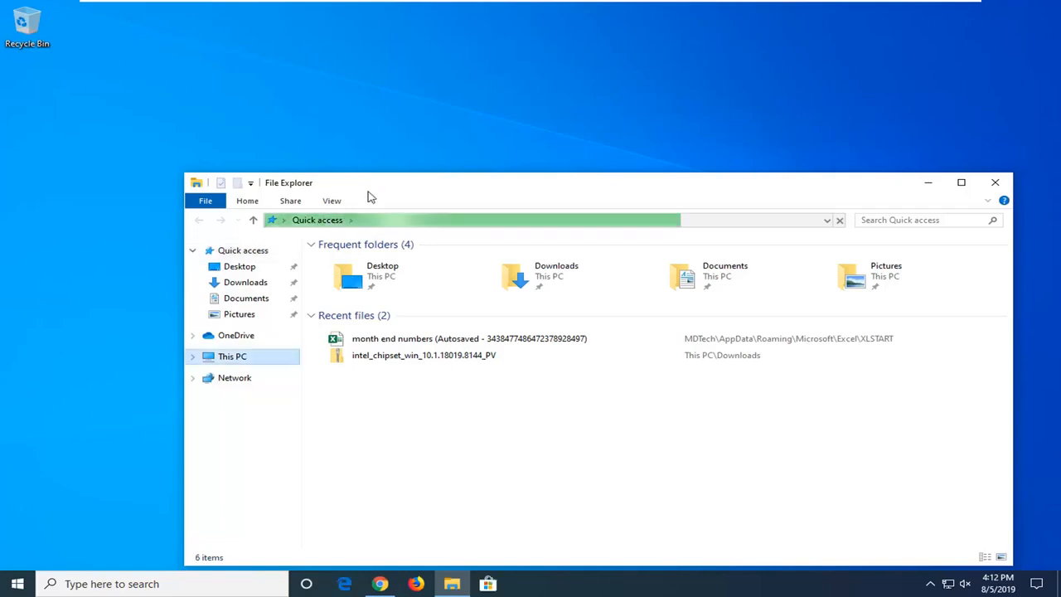
click(232, 356)
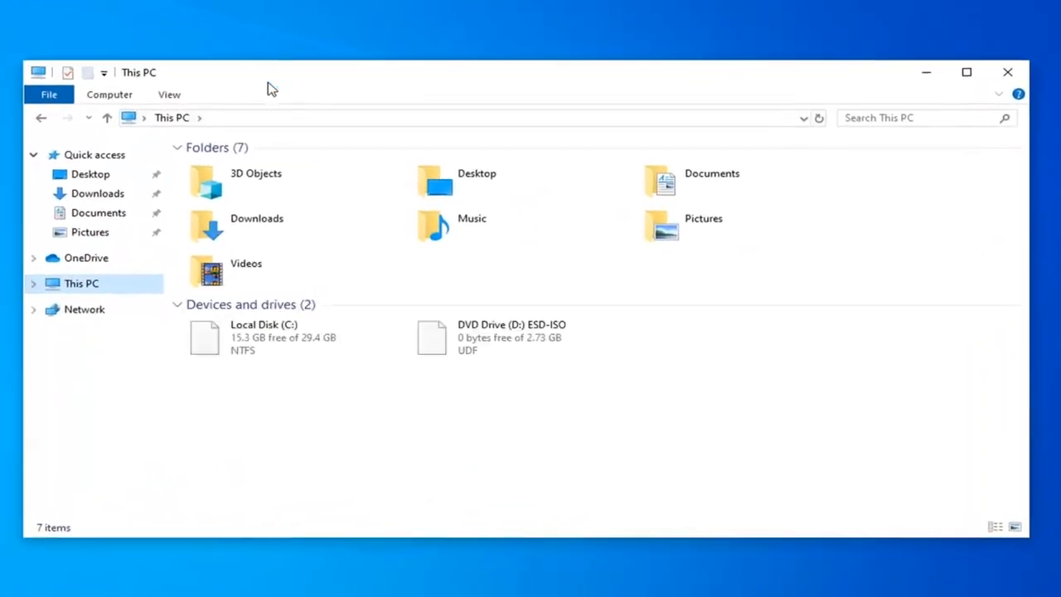
mouse_move(276, 351)
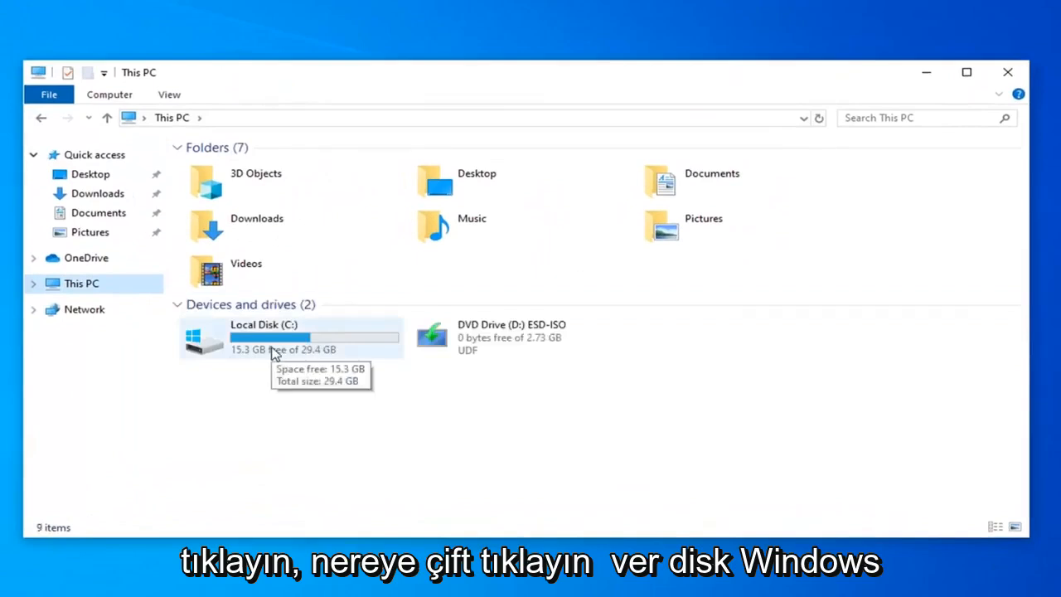
mouse_move(242, 345)
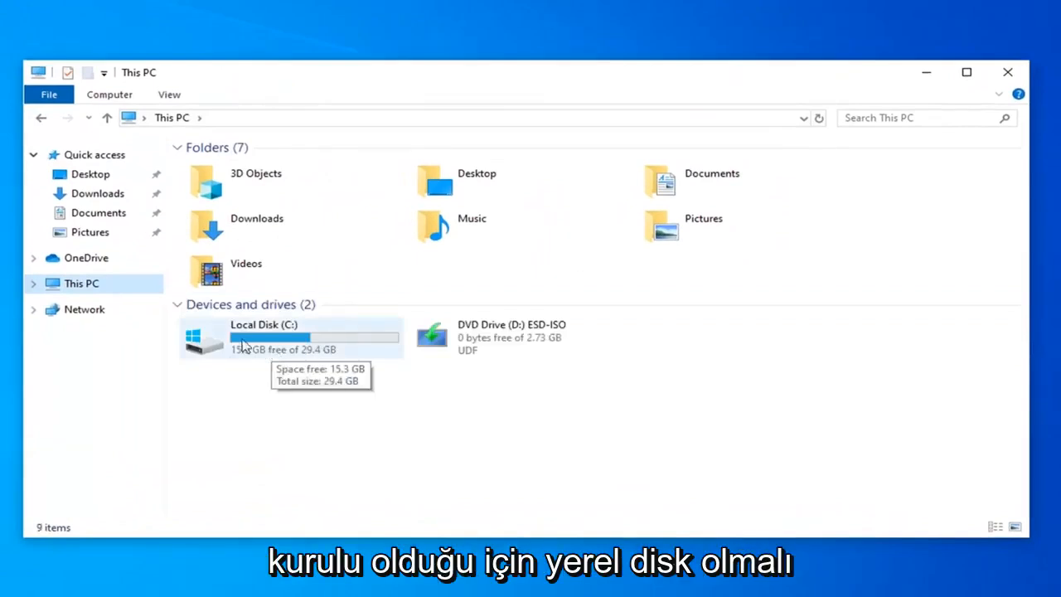
click(279, 339)
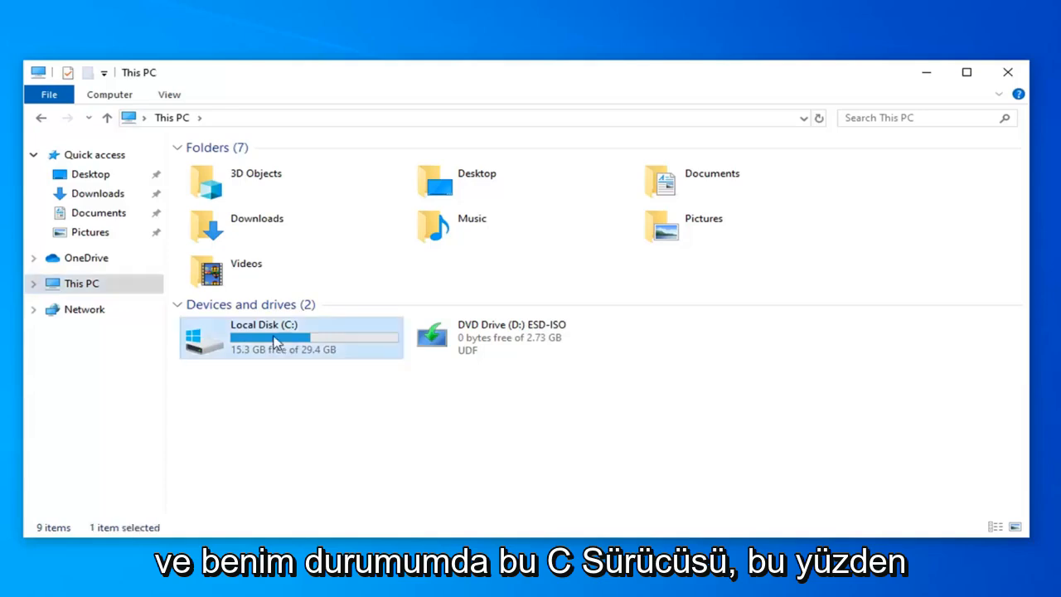
Navigate into C:\Users\MDTech, the current user's profile folder
double_click(274, 339)
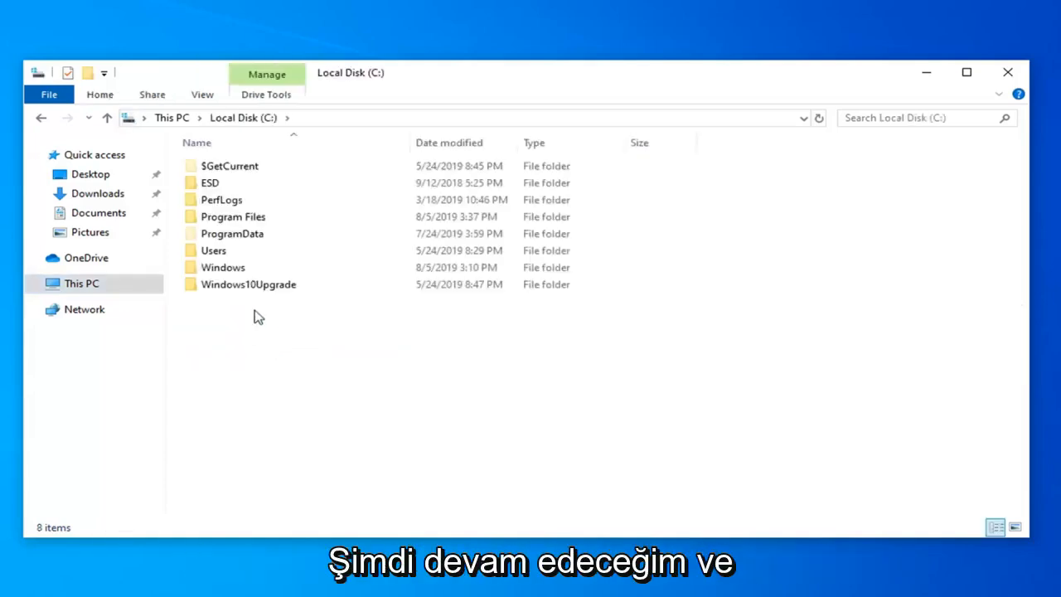
mouse_move(261, 305)
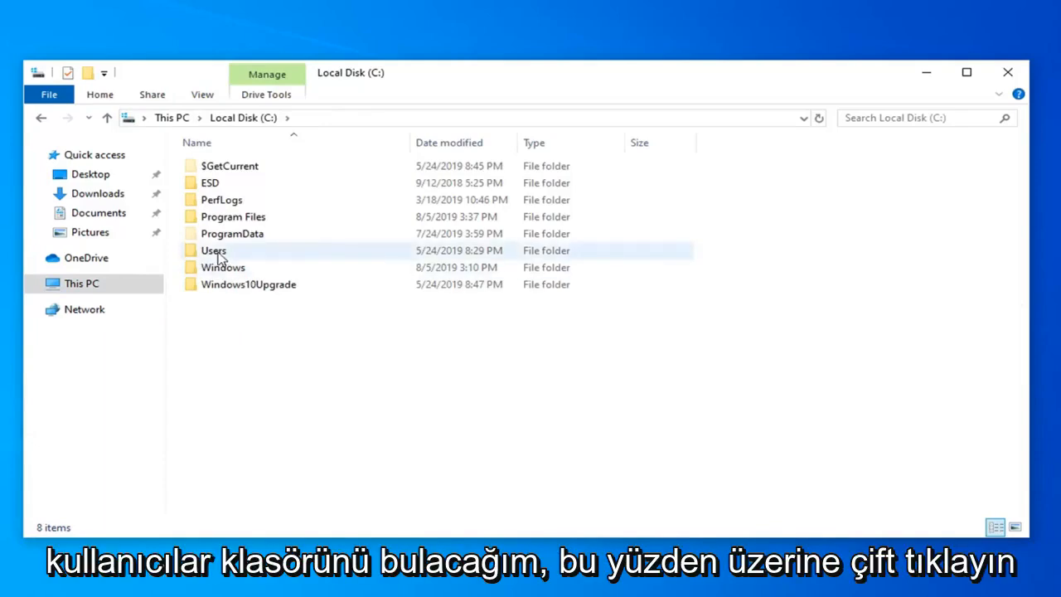
double_click(214, 251)
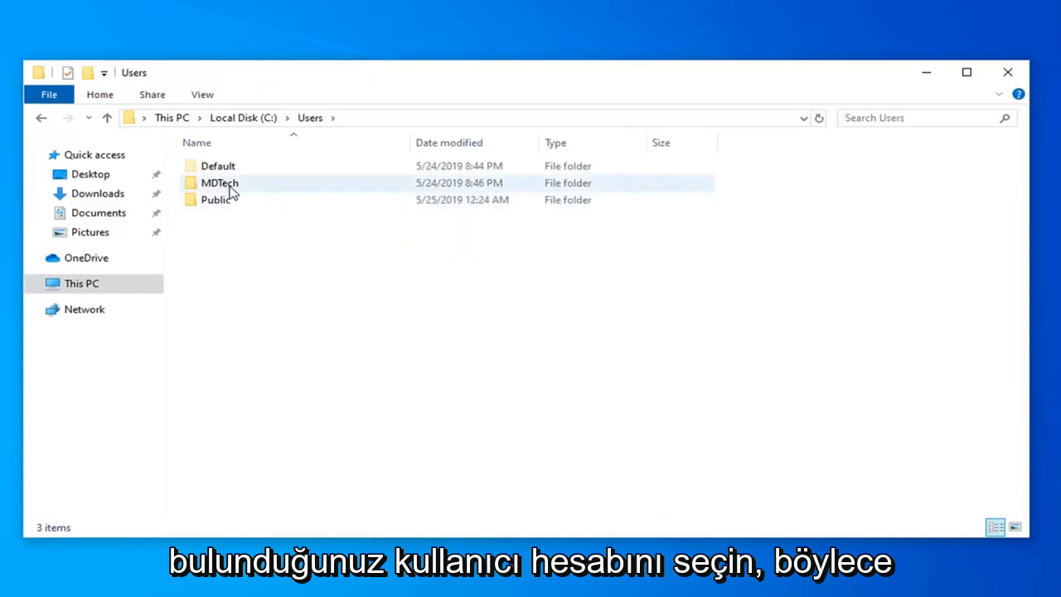
double_click(219, 183)
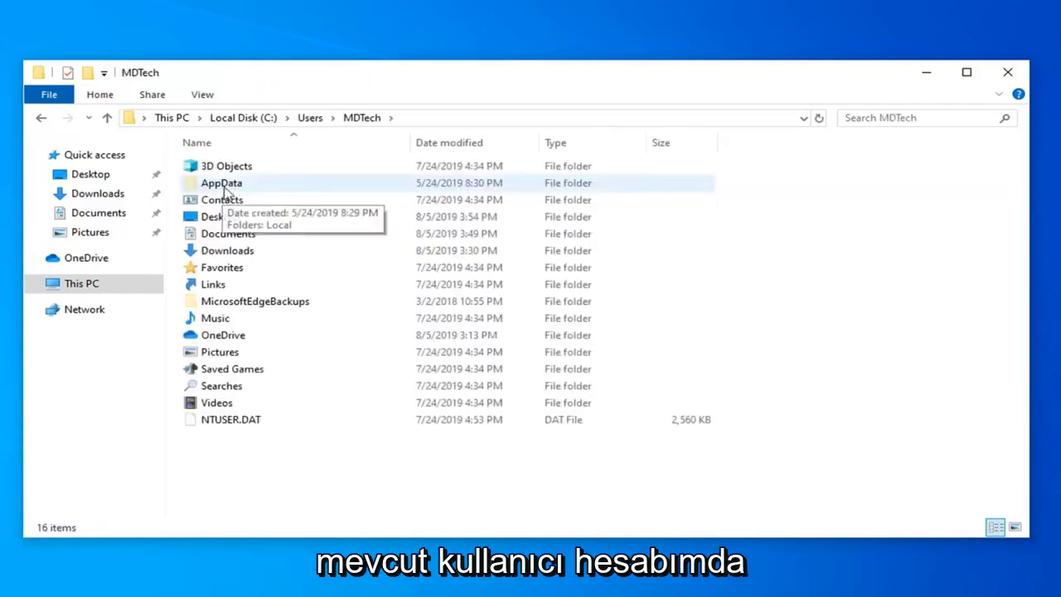
Show hidden items from the View options and enter the AppData folder
double_click(219, 183)
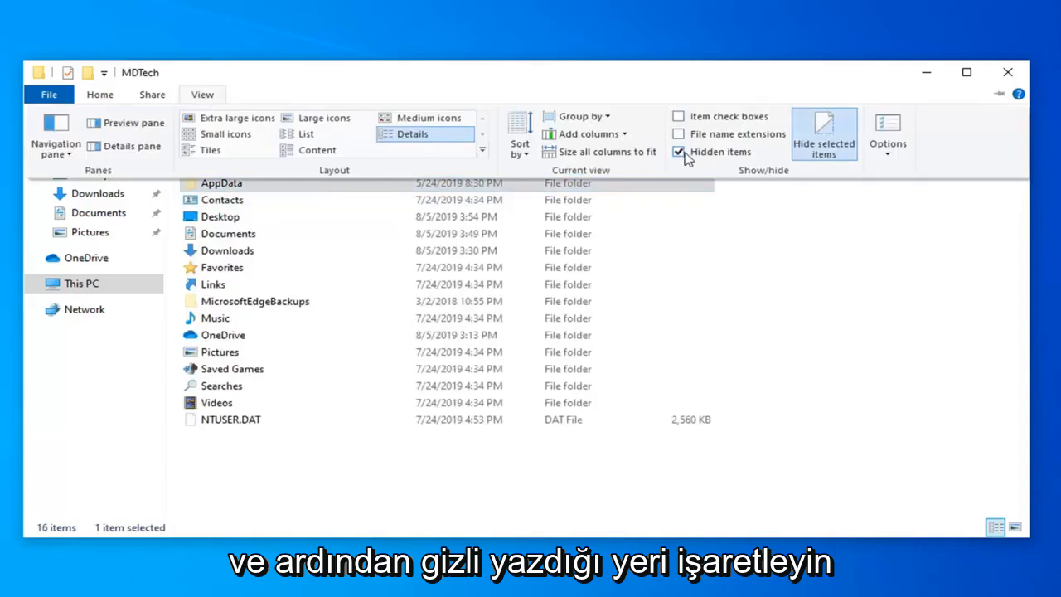
click(678, 153)
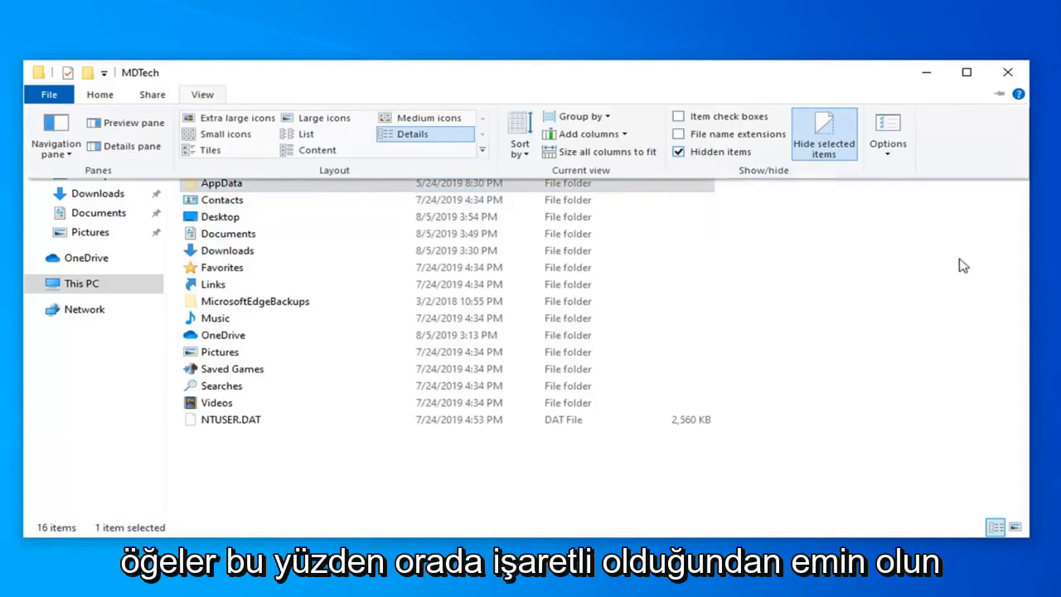
double_click(222, 183)
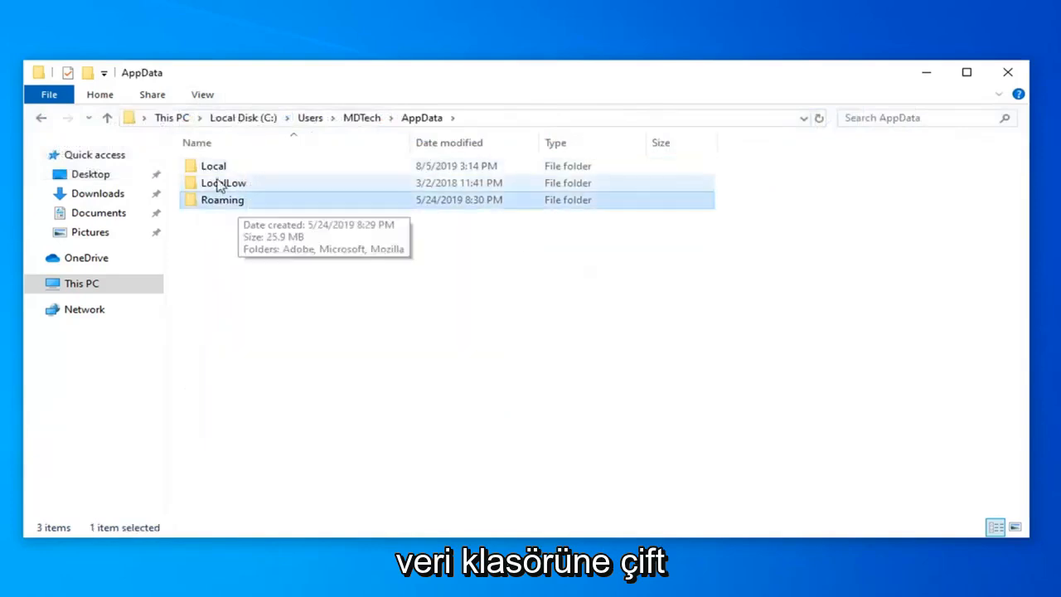
Delete the IconCache file from AppData\Local and close File Explorer
double_click(212, 166)
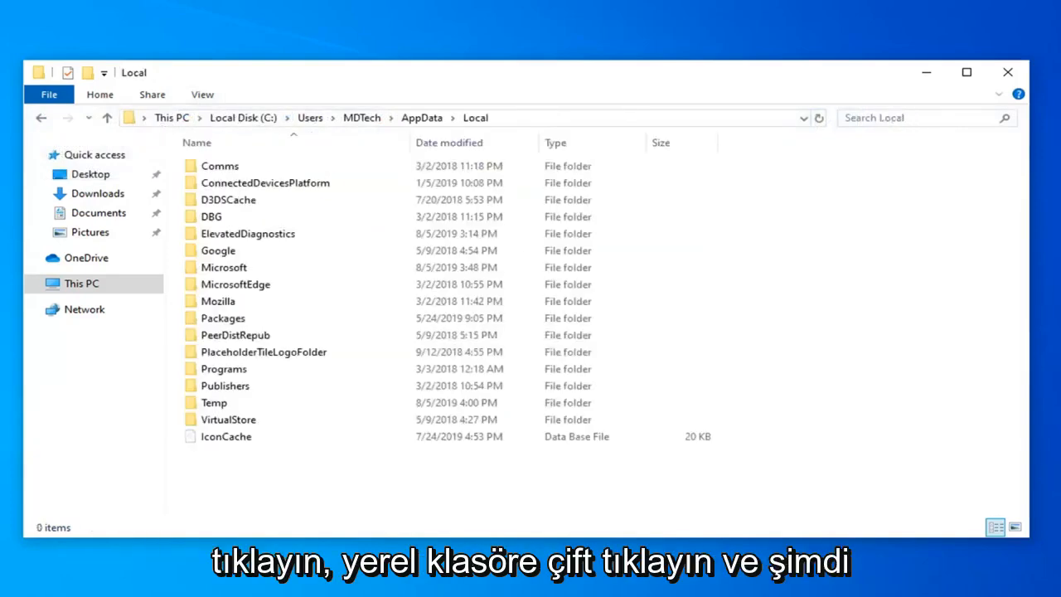
click(225, 438)
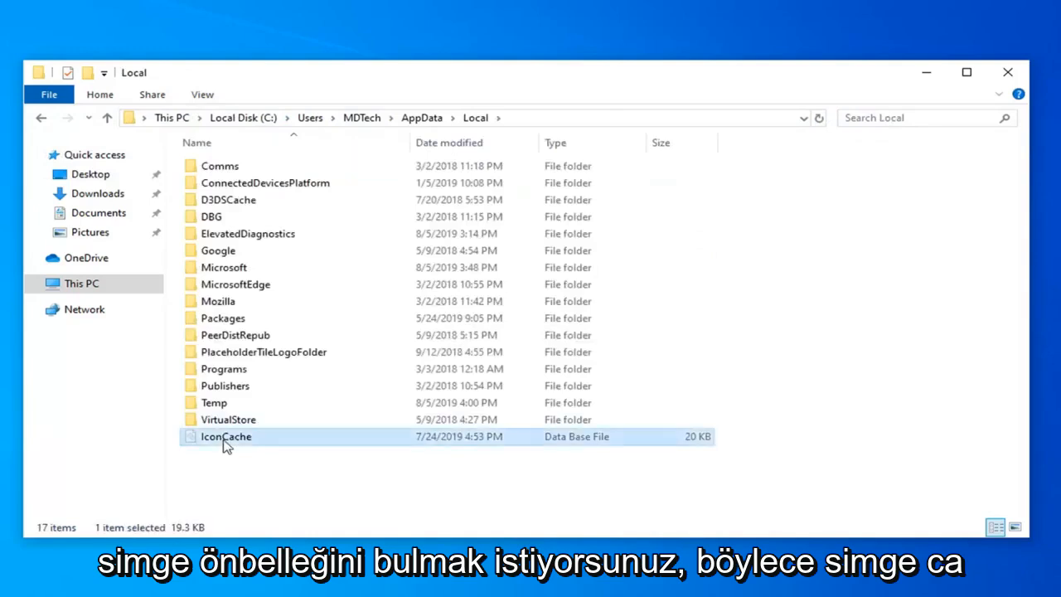
mouse_move(225, 443)
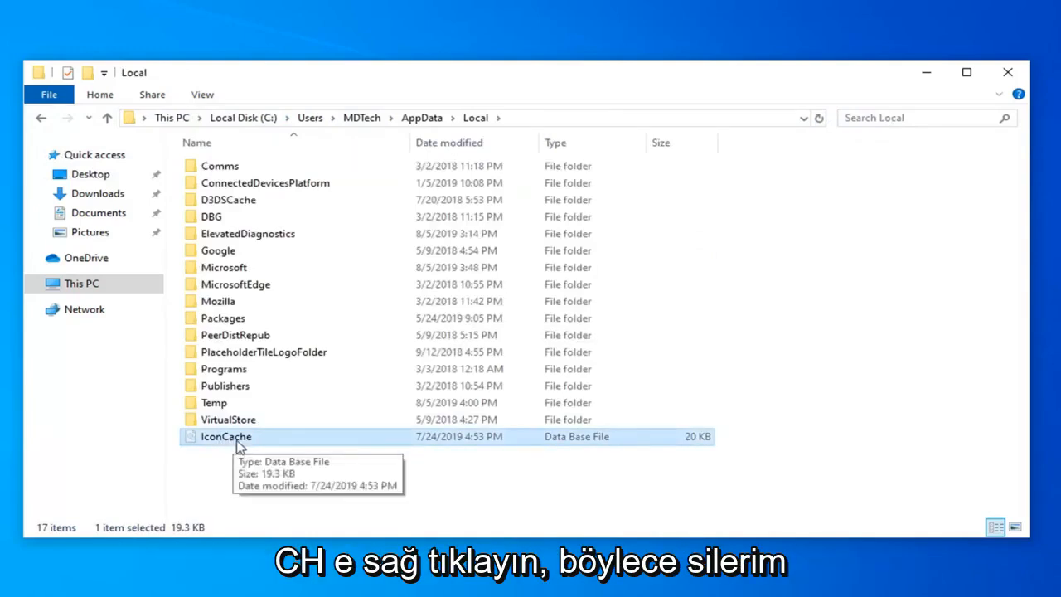
right_click(225, 438)
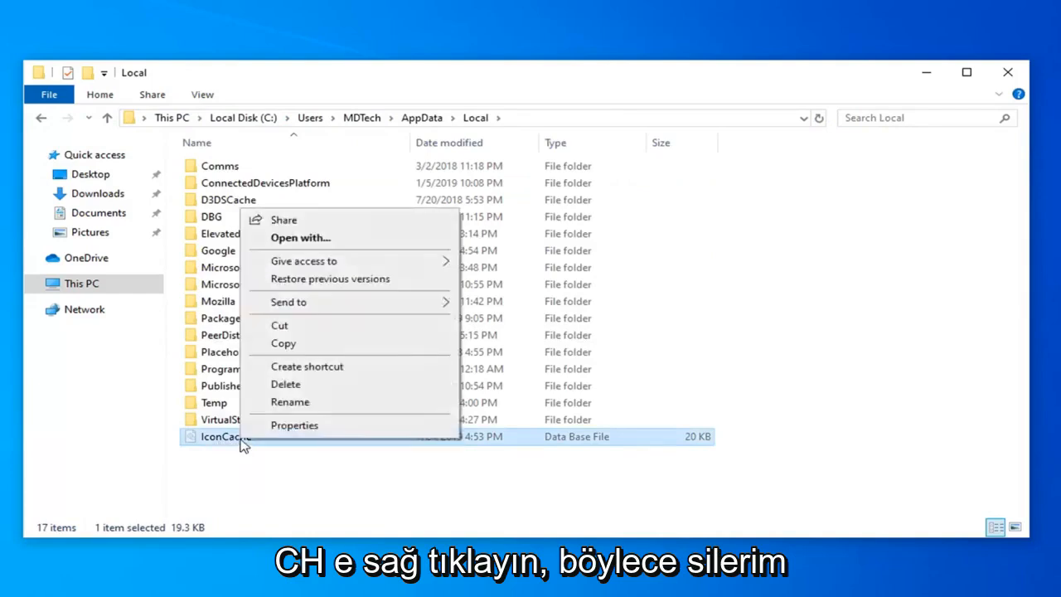
click(285, 385)
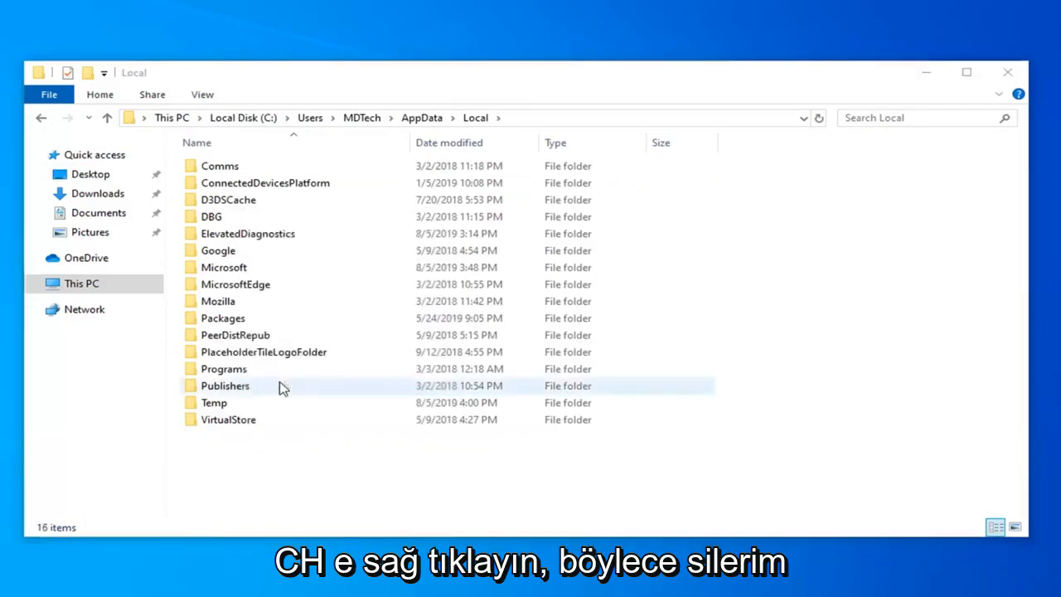
click(1009, 71)
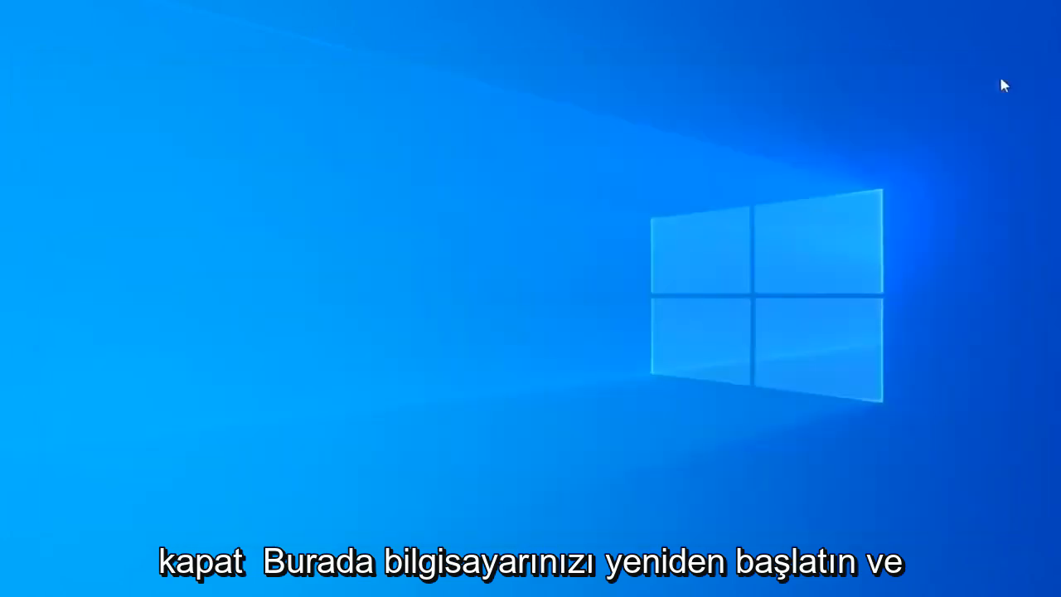